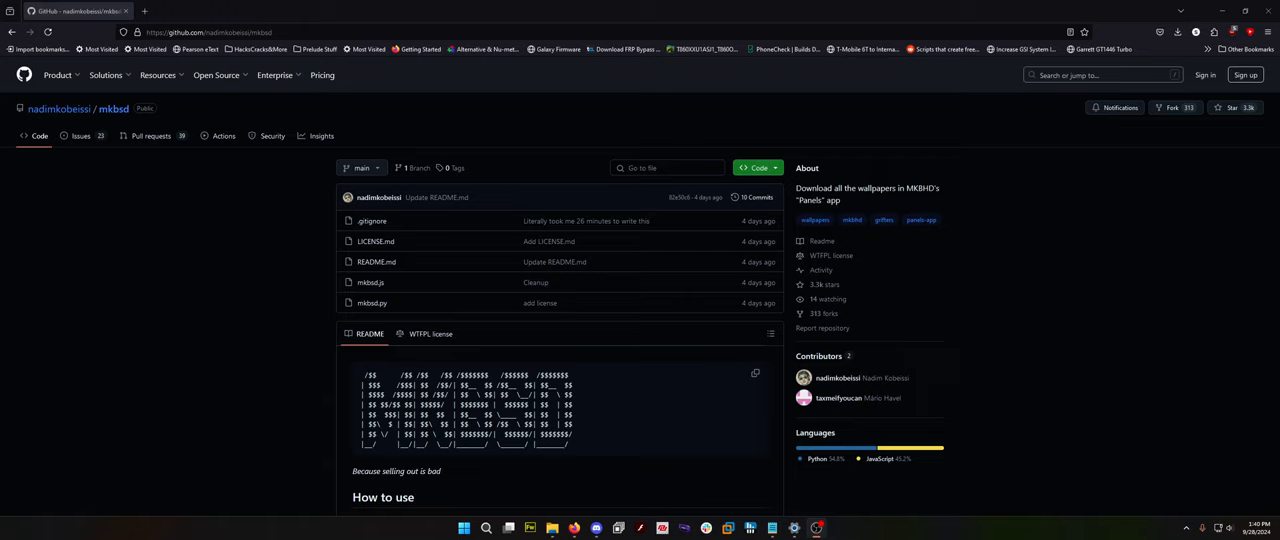
{"action": "mouse_move", "coordinate": [184, 320]}
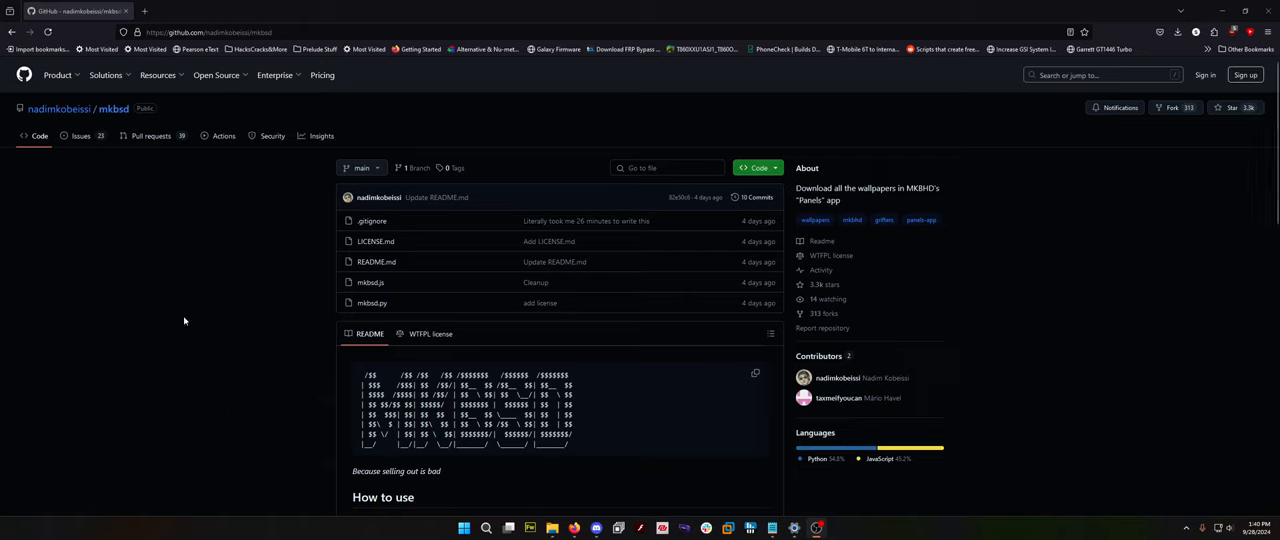
{"action": "mouse_move", "coordinate": [156, 292]}
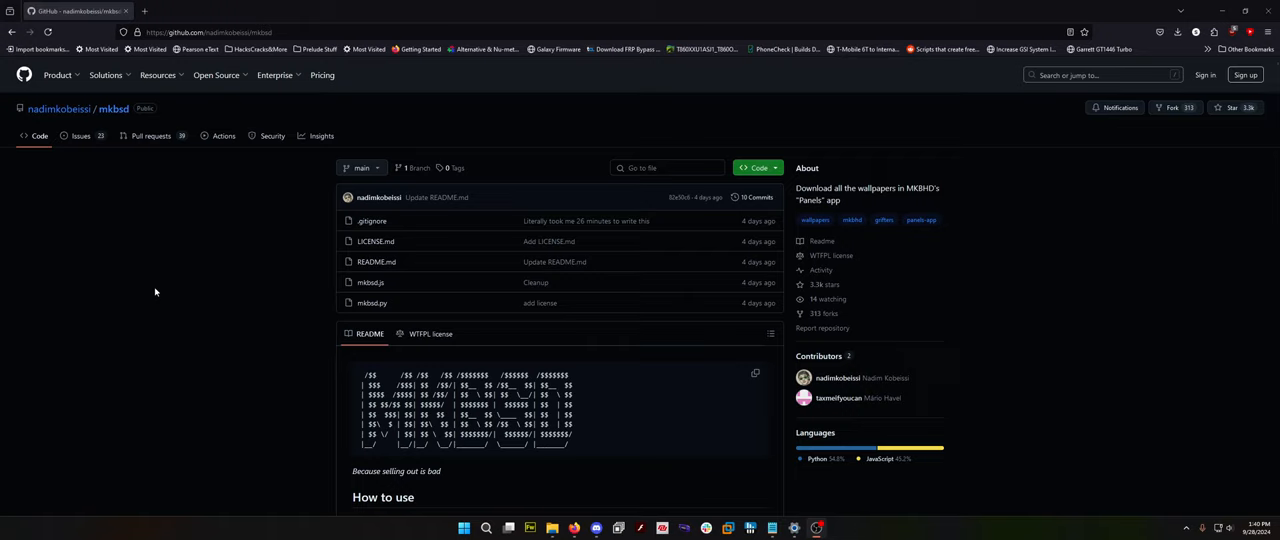
{"action": "mouse_move", "coordinate": [396, 282]}
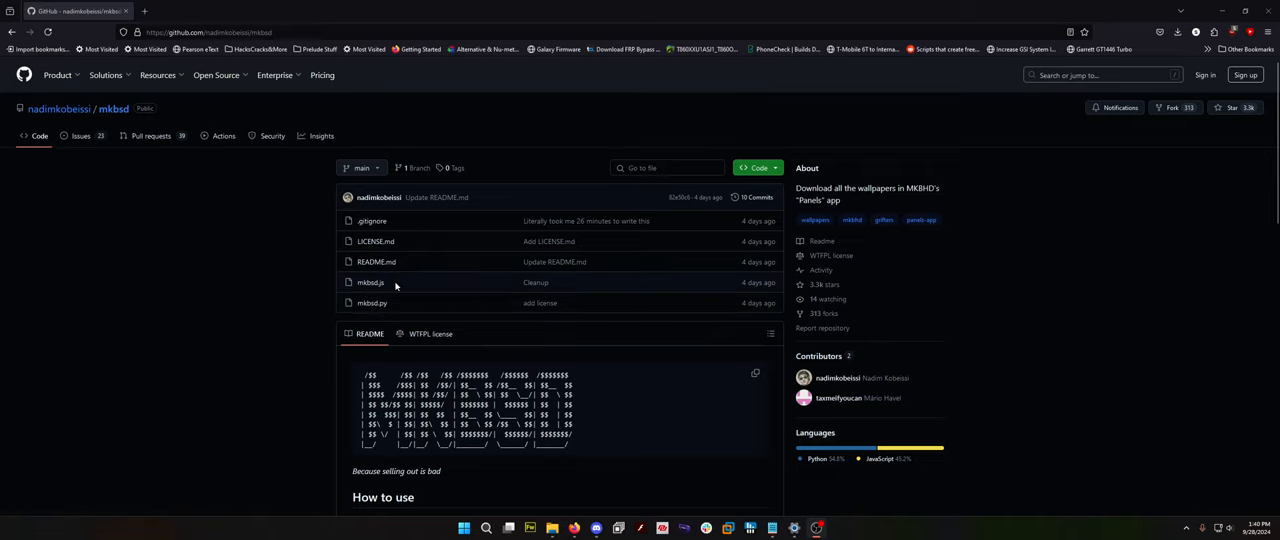
Download the mkbsd repository as a ZIP and go to the F: drive in File Explorer.
{"action": "scroll", "scroll_direction": "down", "scroll_amount": 3}
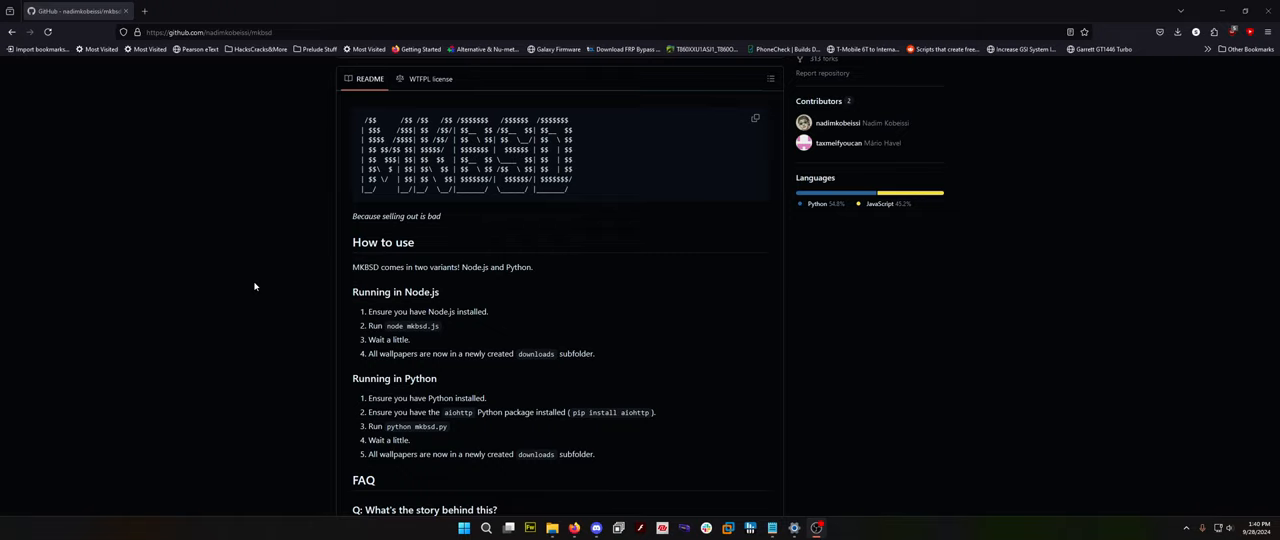
{"action": "scroll", "scroll_direction": "down", "scroll_amount": 3}
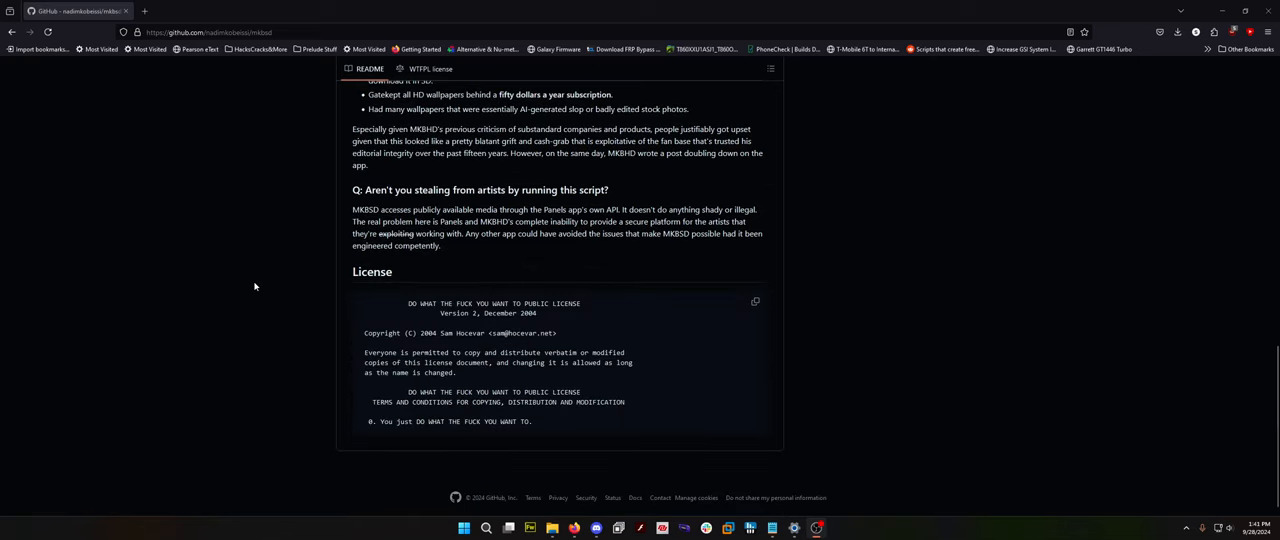
{"action": "scroll", "scroll_direction": "up", "scroll_amount": 3}
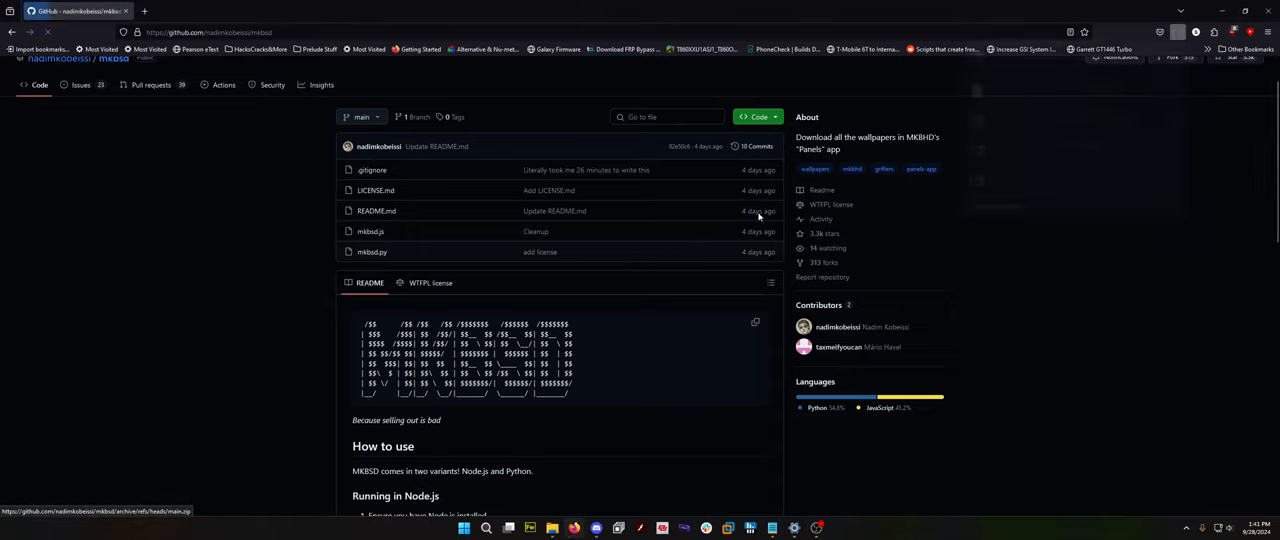
{"action": "left_click", "coordinate": [1176, 32]}
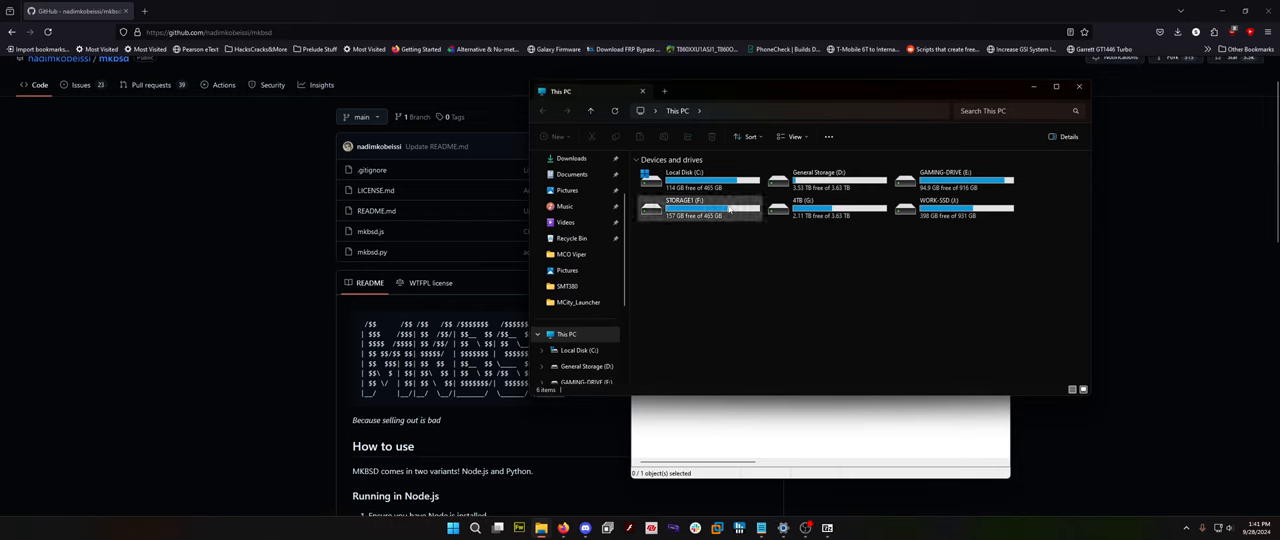
{"action": "double_click", "coordinate": [698, 208]}
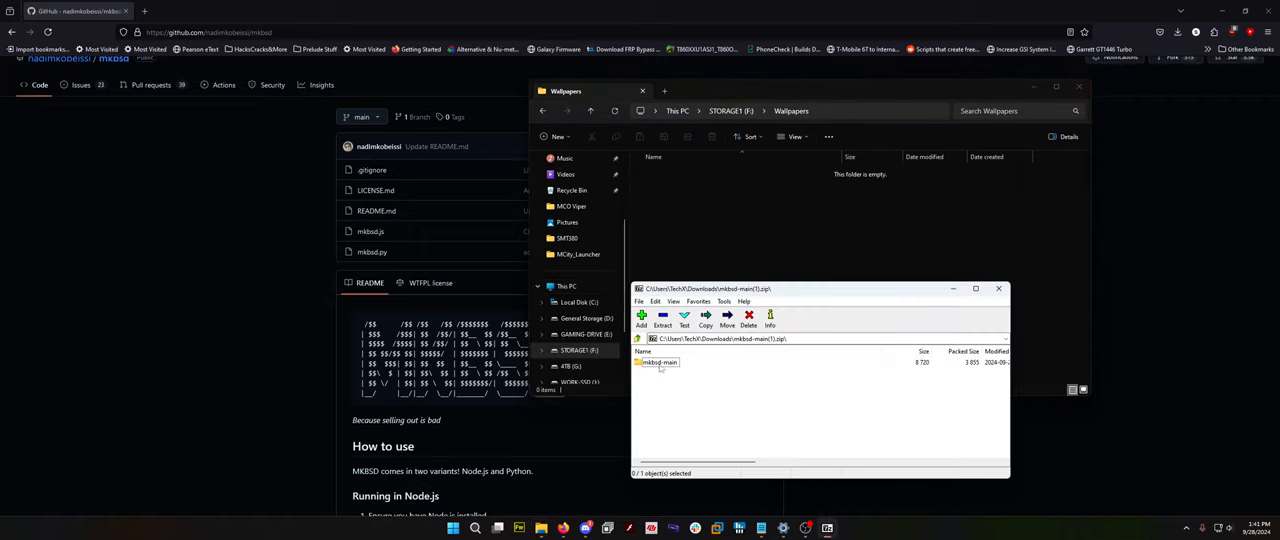
Extract mkbsd.py from the mkbsd-main folder of the archive into F:\Wallpapers.
{"action": "double_click", "coordinate": [660, 362]}
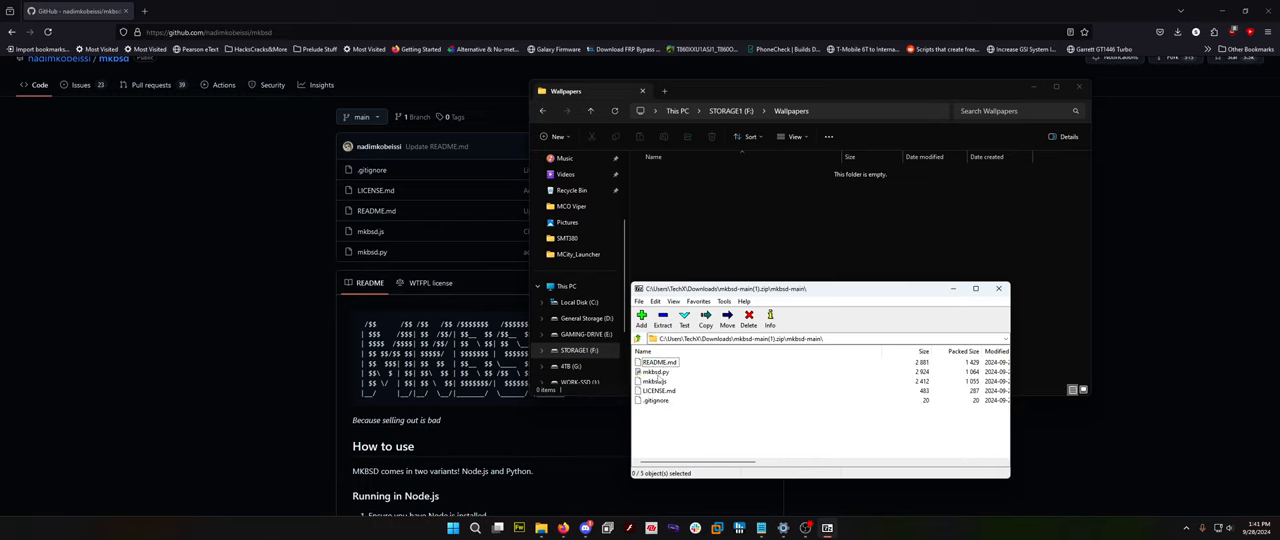
{"action": "left_click", "coordinate": [652, 372]}
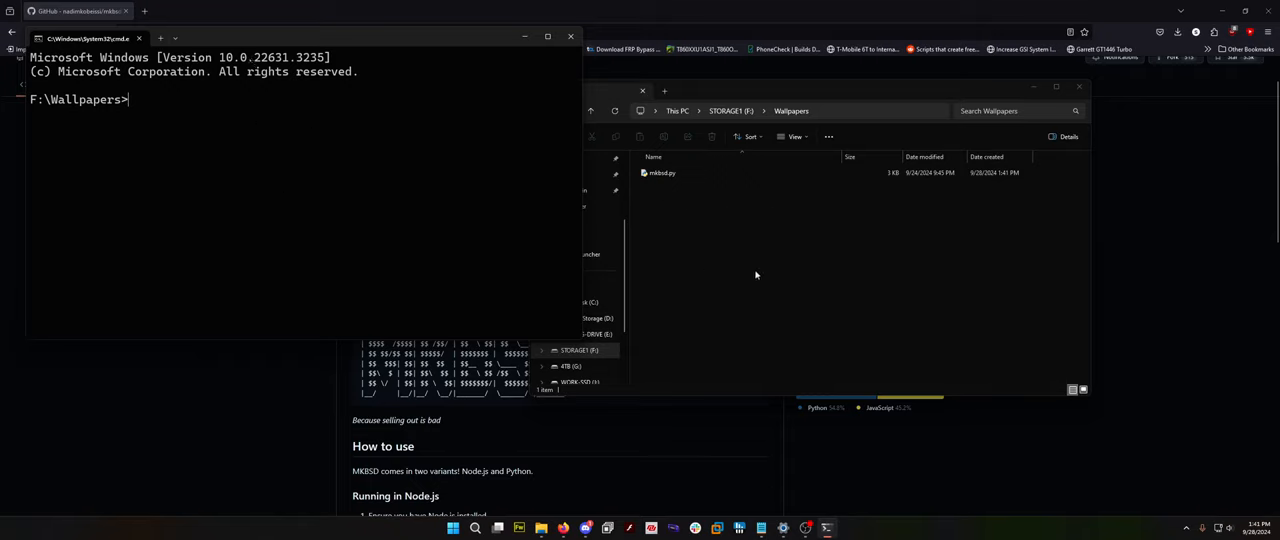
{"action": "mouse_move", "coordinate": [314, 192]}
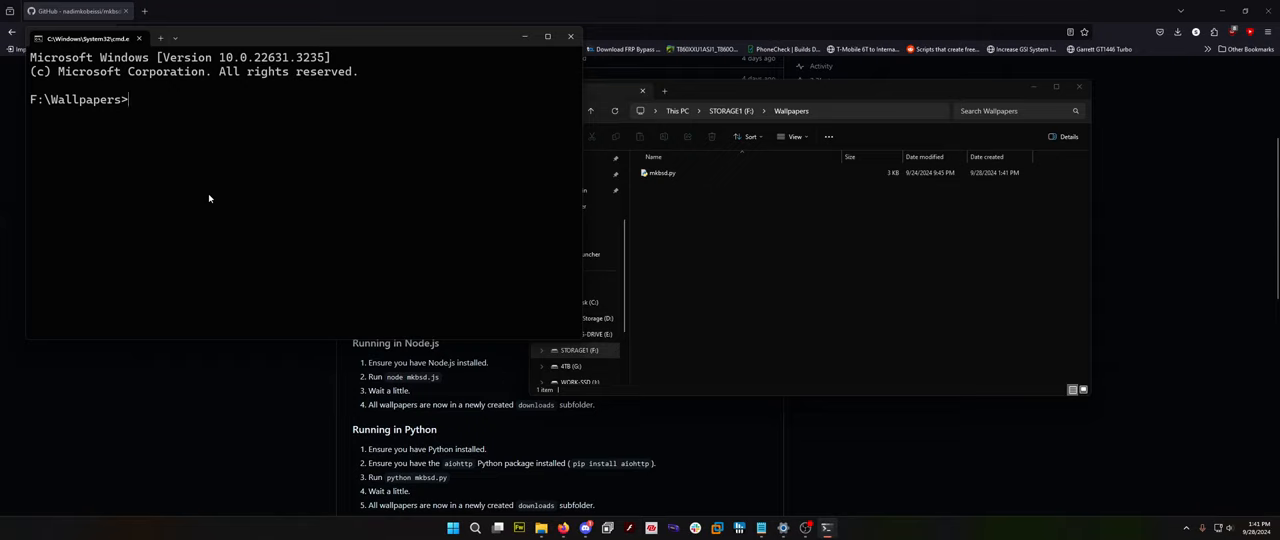
Run pip install aiohttp in the Command Prompt at F:\Wallpapers.
{"action": "type", "text": "pip"}
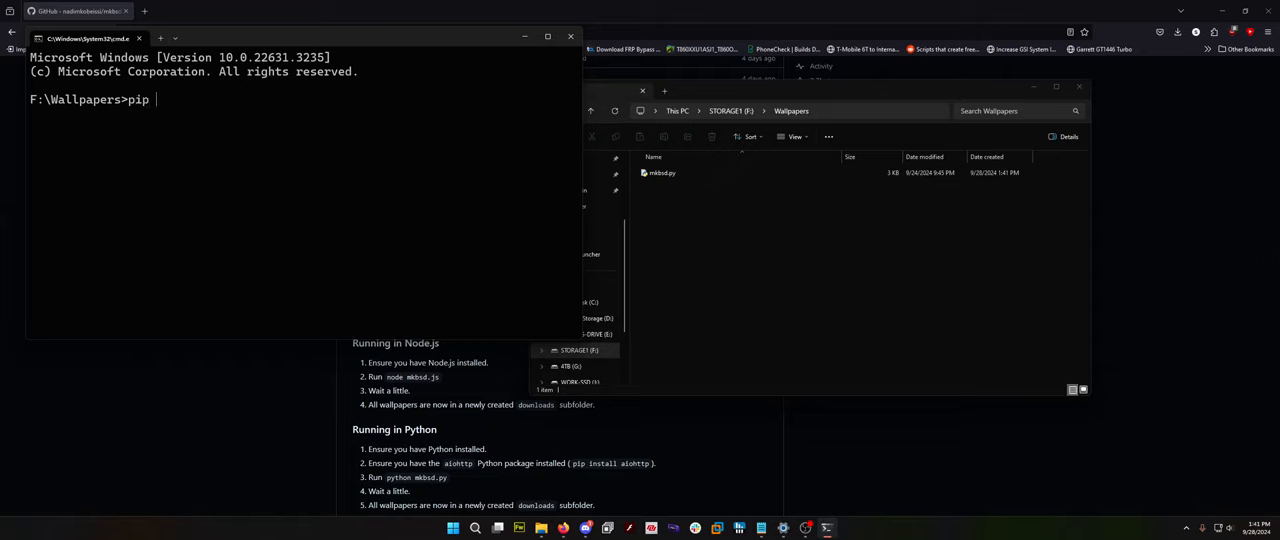
{"action": "type", "text": "install"}
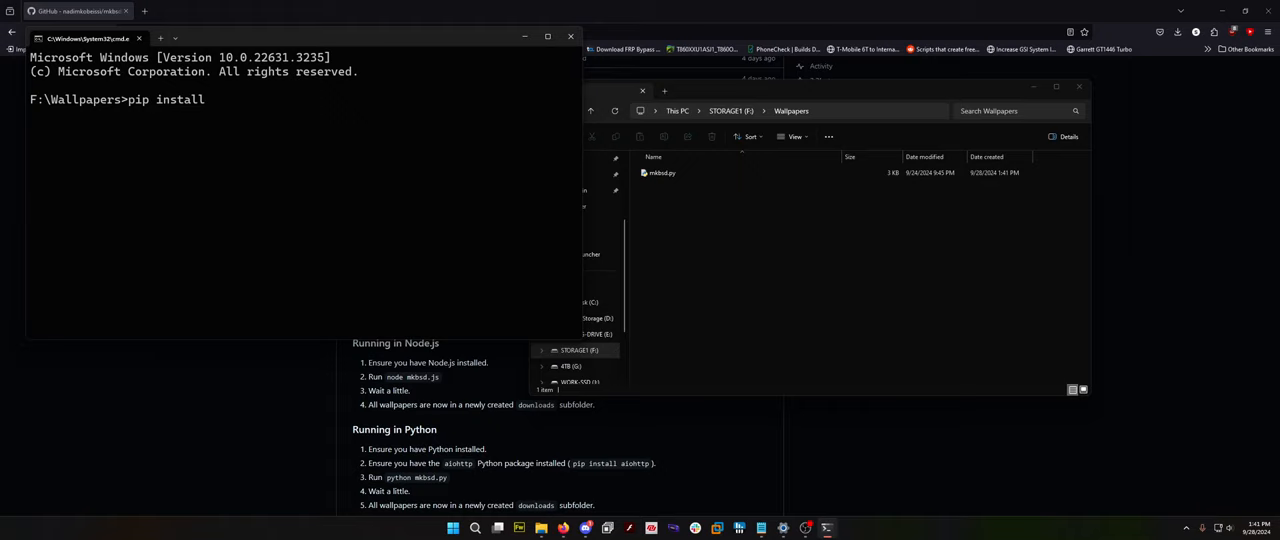
{"action": "type", "text": "aiohttp"}
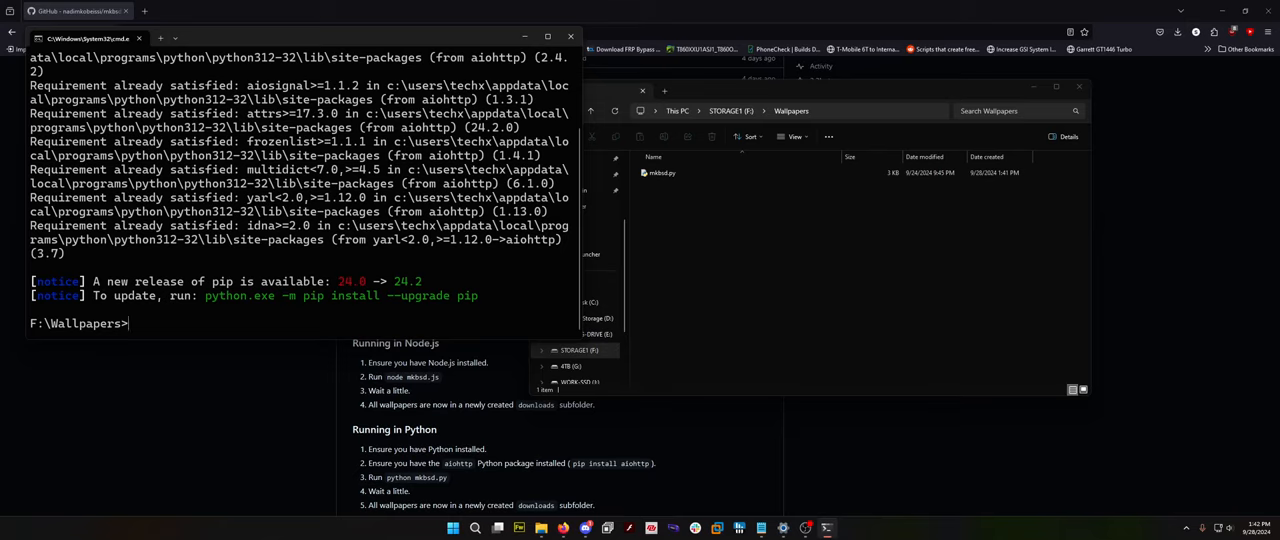
Run python mkbsd.py and view the saved wallpapers in the new downloads folder.
{"action": "type", "text": "pyth"}
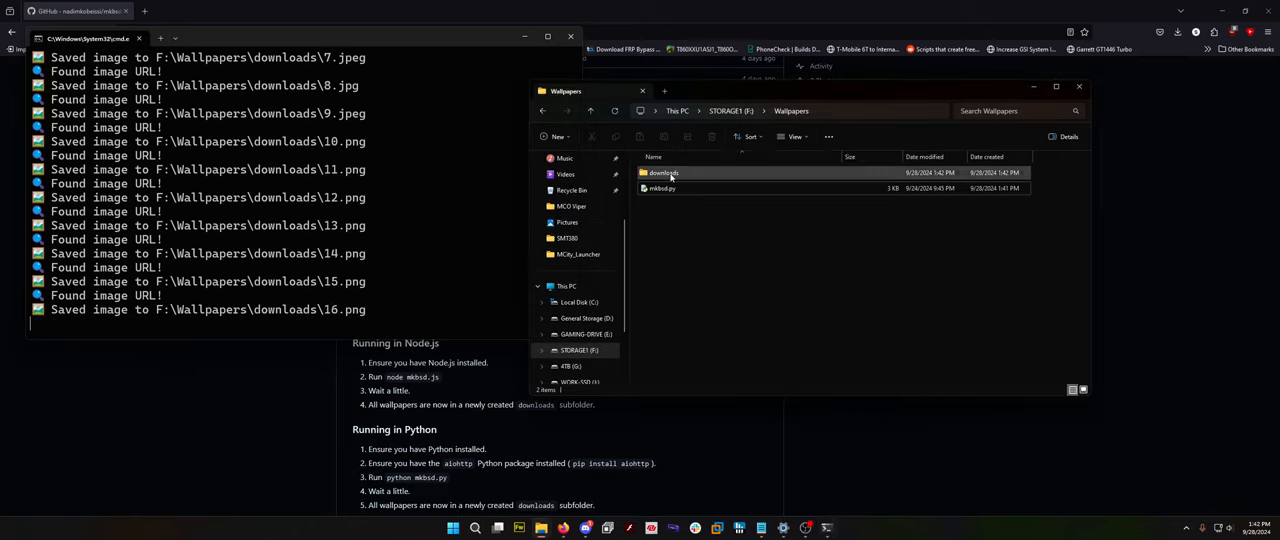
{"action": "double_click", "coordinate": [664, 172]}
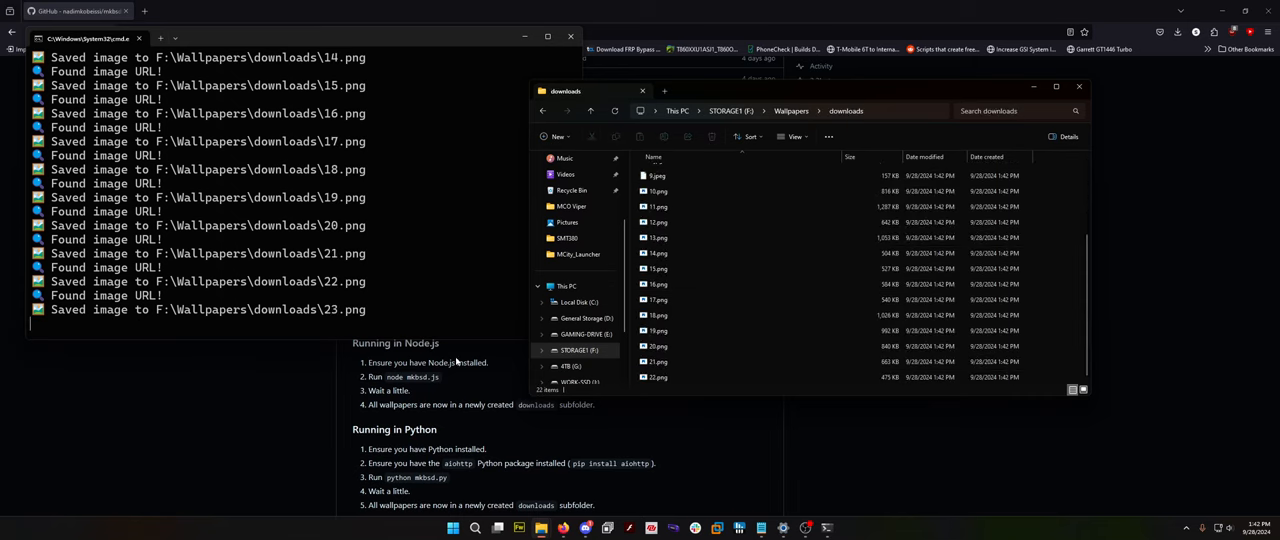